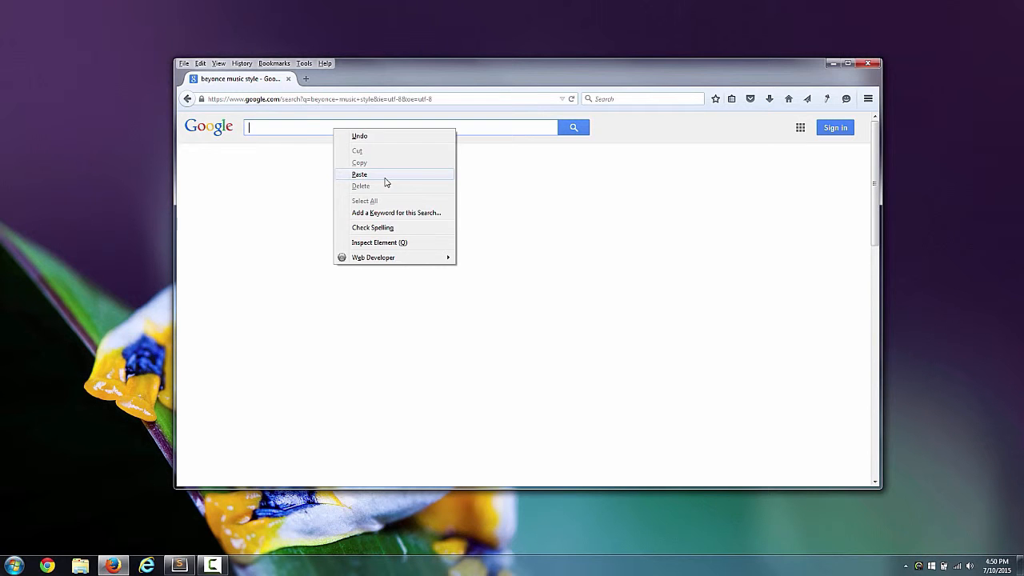
Search Google for 'beyonce music style', then start replacing Beyoncé with 'led' in the query.
click(359, 172)
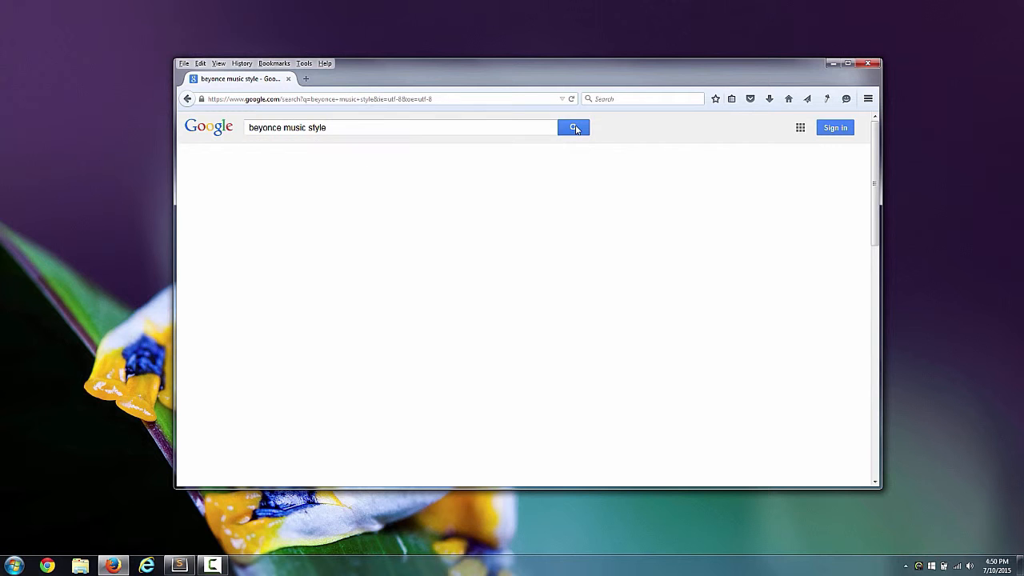
click(573, 128)
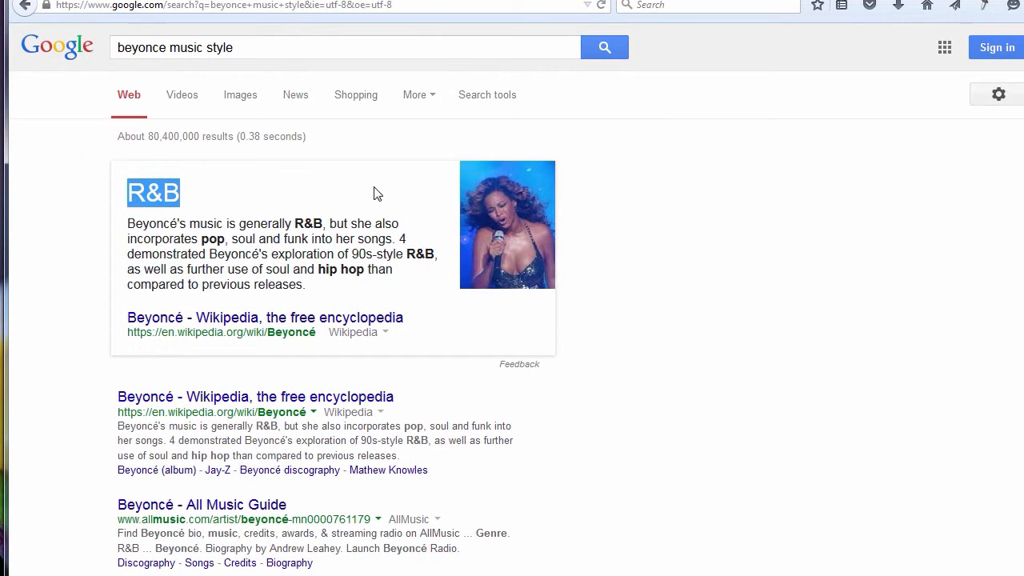
mouse_move(336, 192)
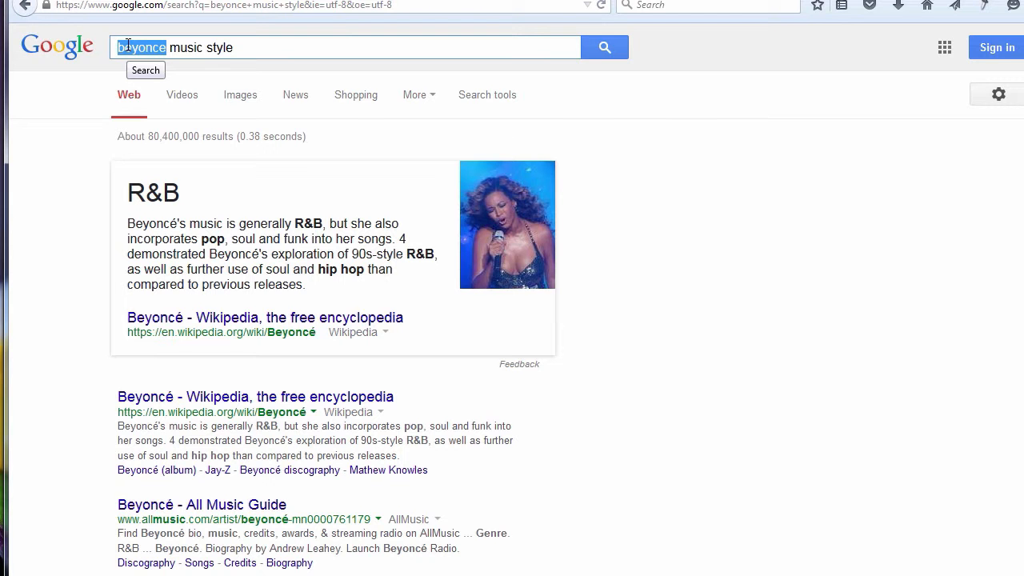
text(led)
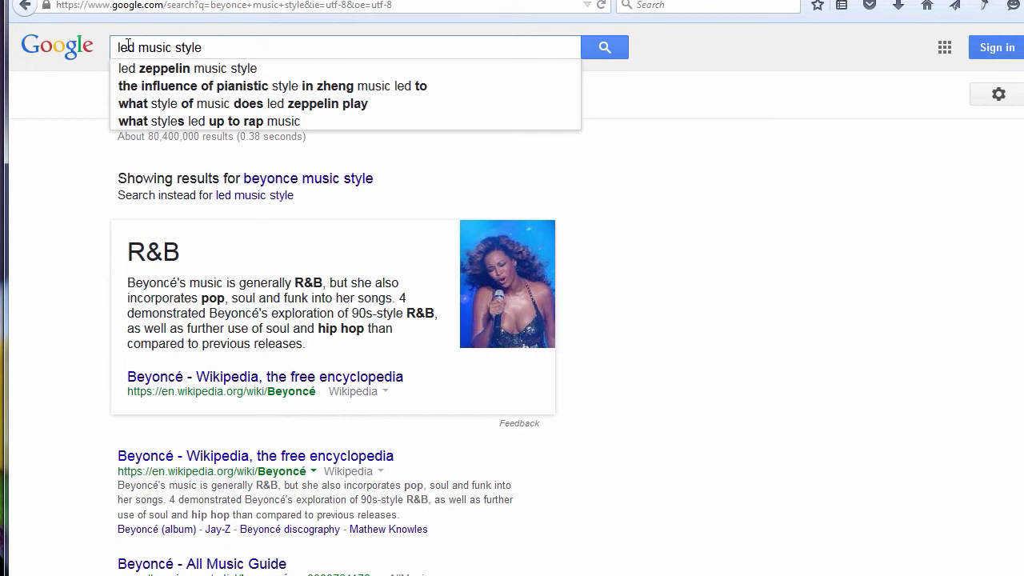
Run the suggested 'led zeppelin music style' search and review the results.
click(185, 68)
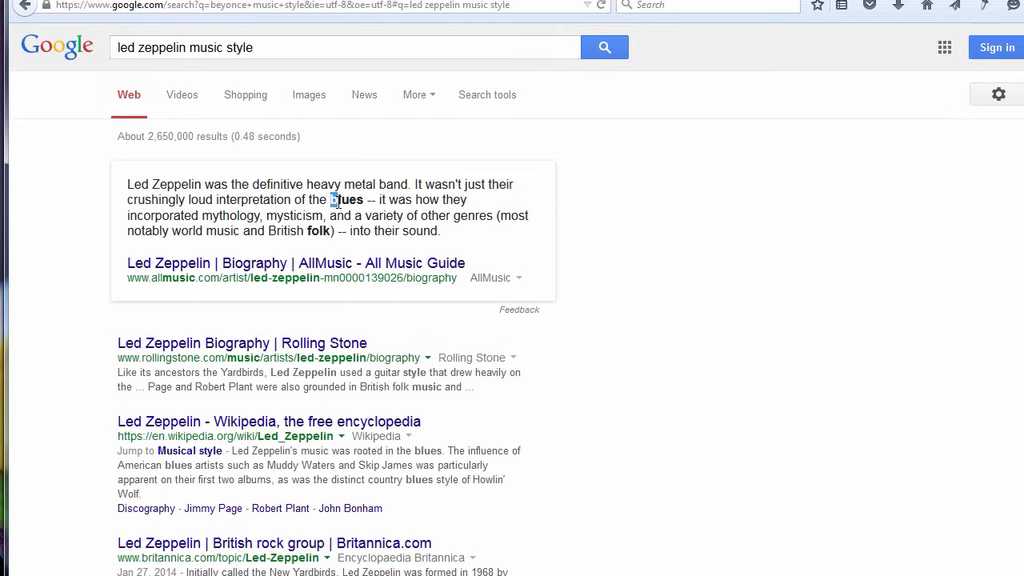
mouse_move(399, 226)
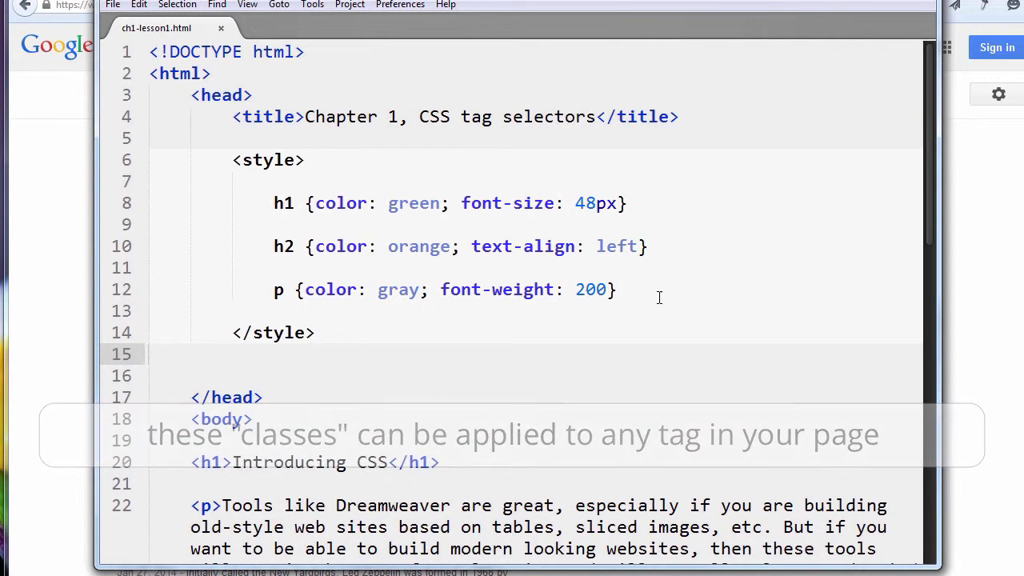
Review the h1 and h2 tag selector rules, selecting h1's color and font-size declarations.
click(276, 202)
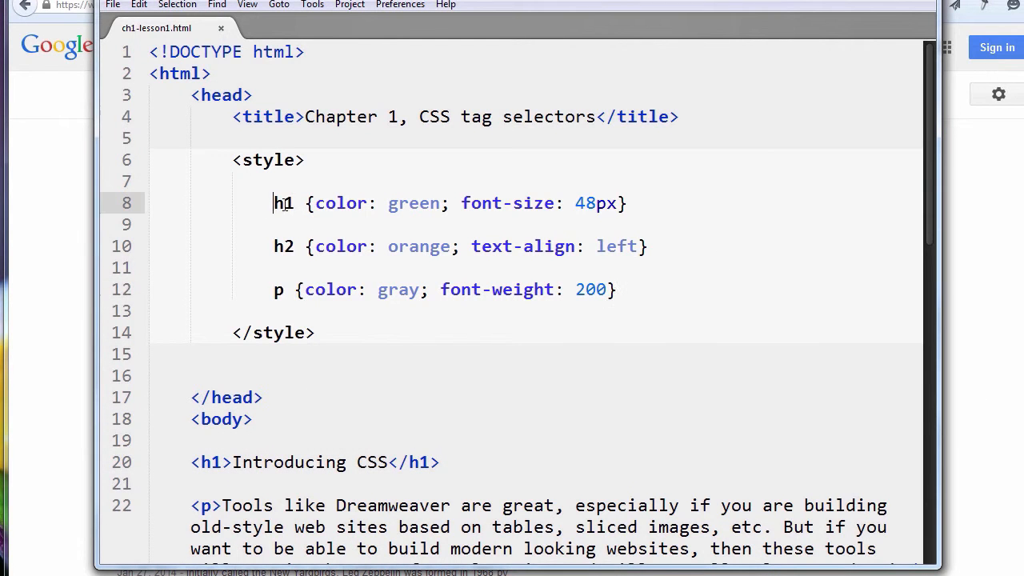
double_click(283, 246)
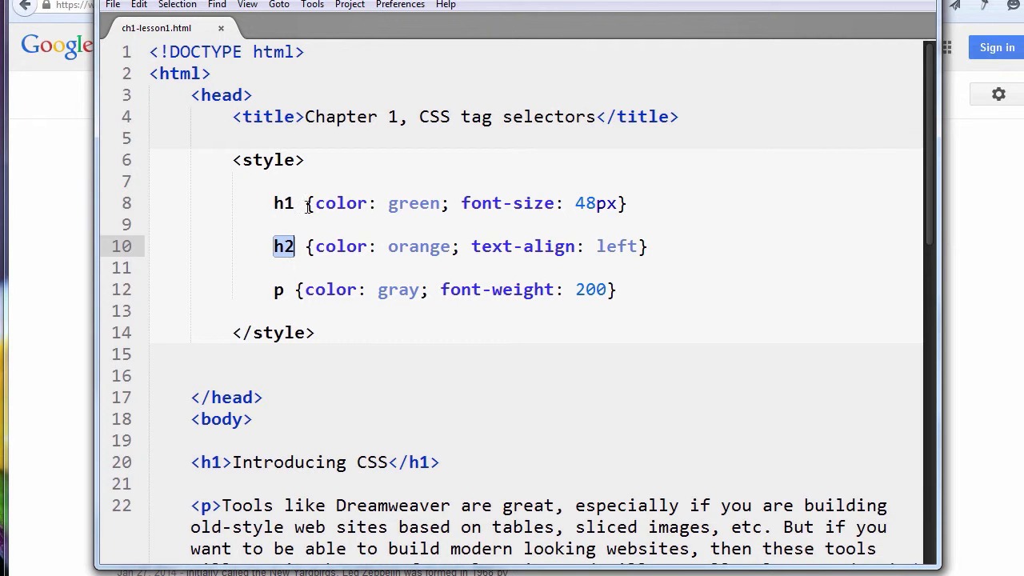
drag(313, 202, 616, 201)
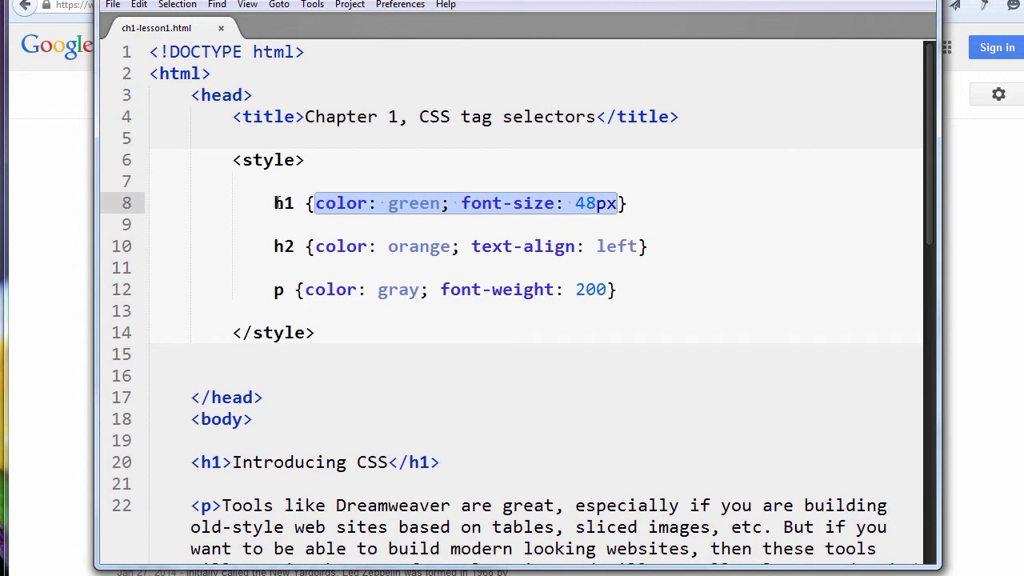
click(264, 396)
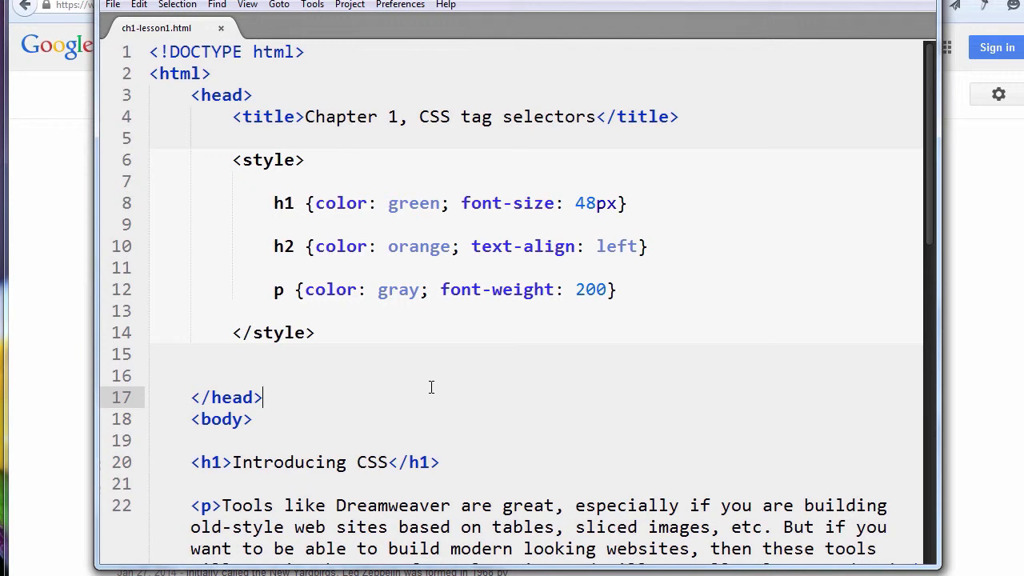
Scroll through the body headings and back to the style block below the p rule.
scroll(down, 3)
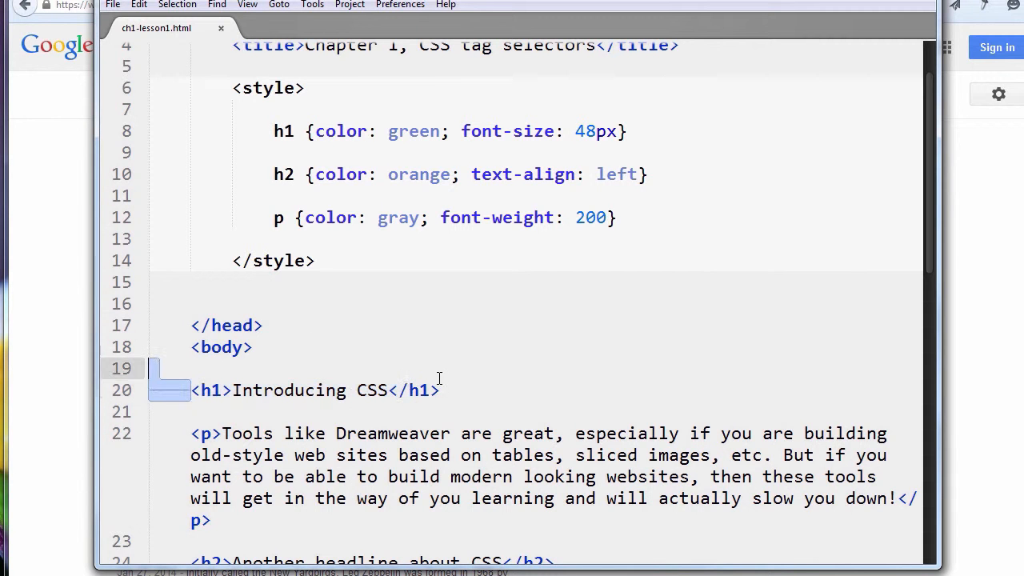
scroll(down, 3)
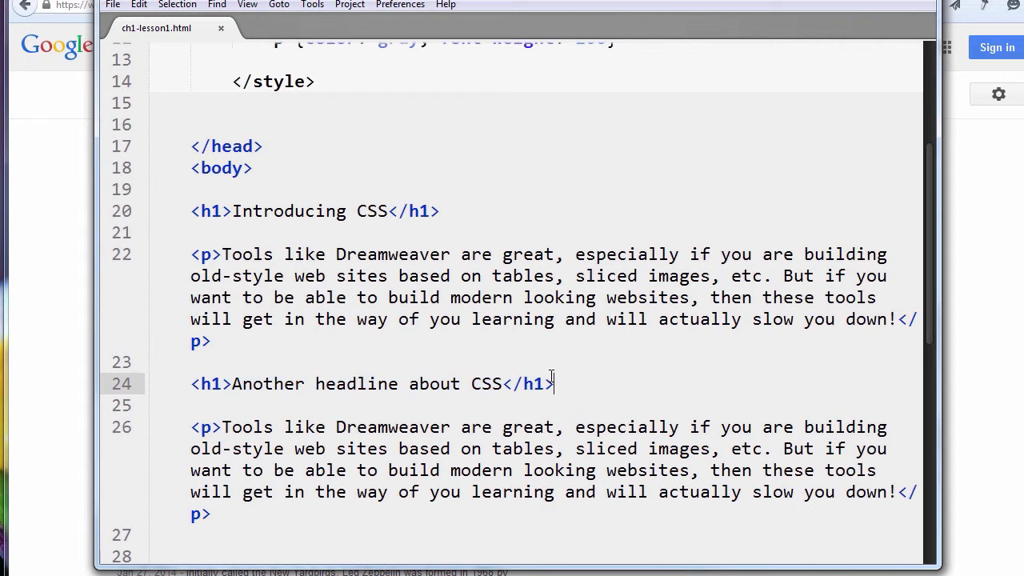
scroll(up, 3)
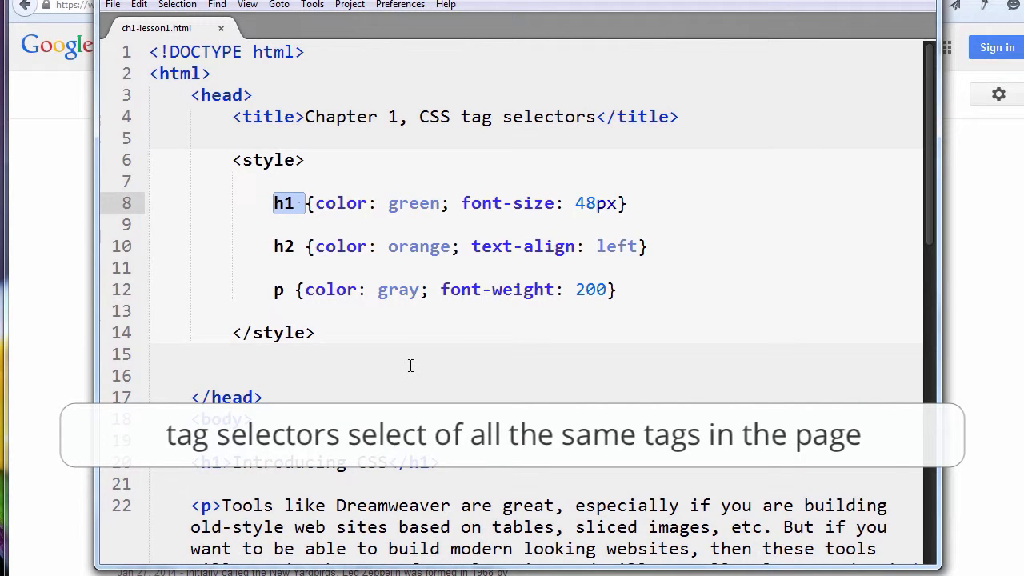
scroll(down, 3)
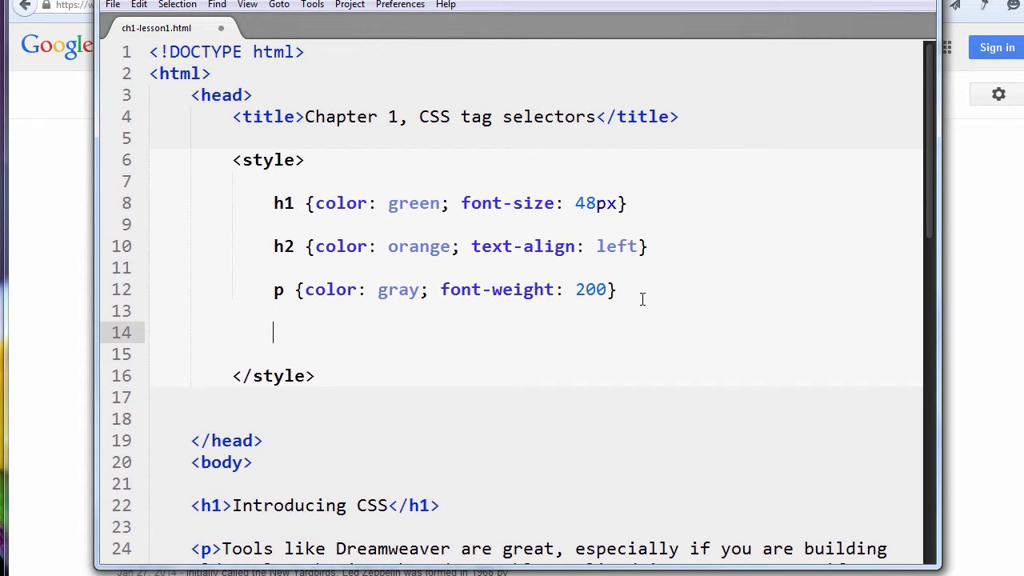
Write a rule with green color and 48px font size, naming its selector .superh1.
text(h1 {color: green; font-size: 48px})
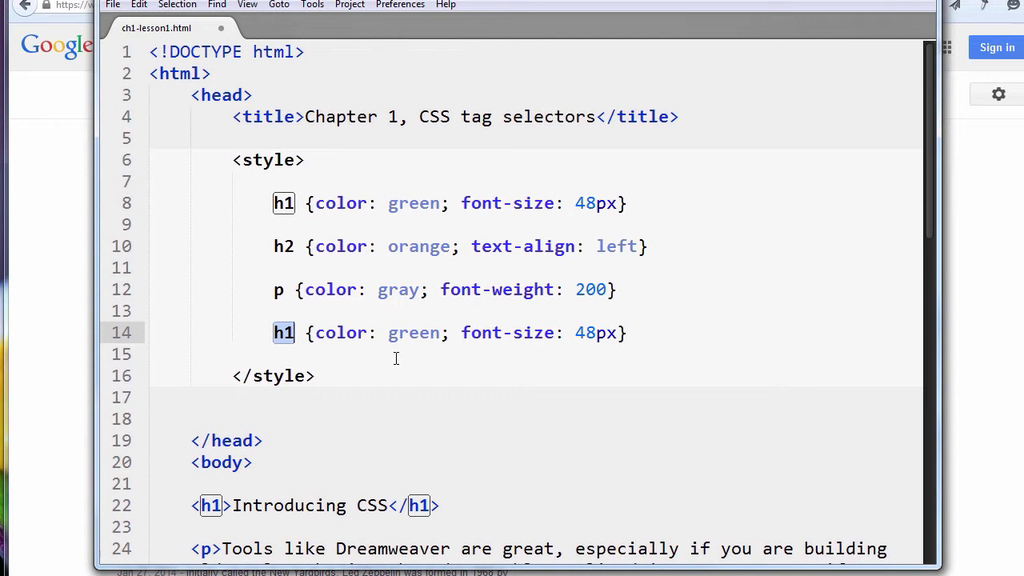
text(.s)
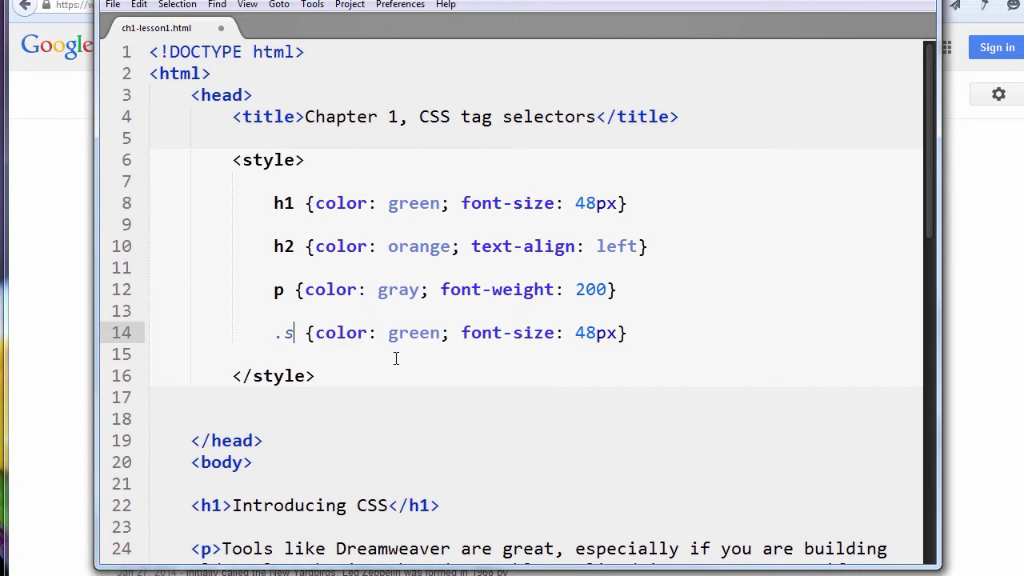
text(uperh)
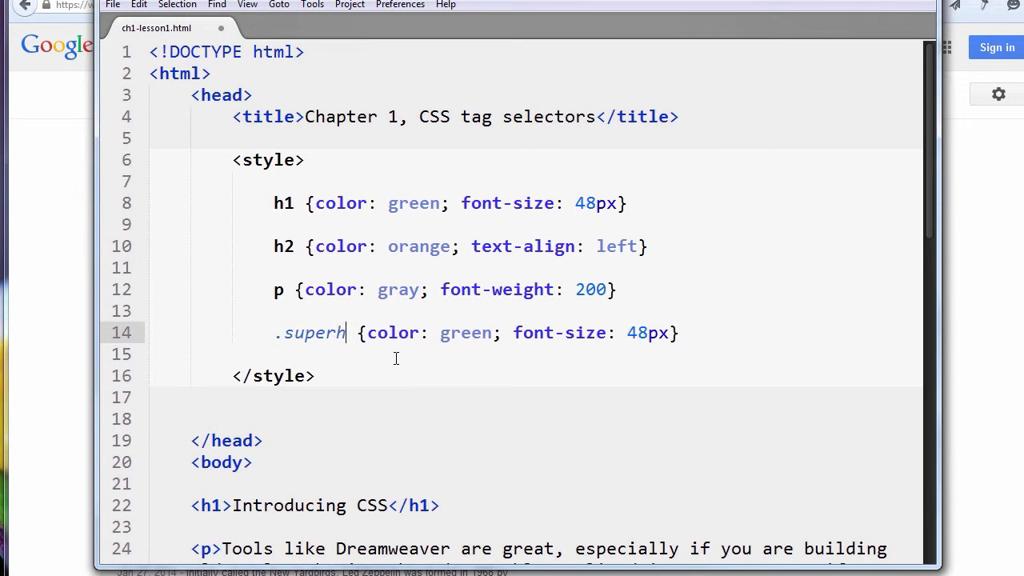
text(1)
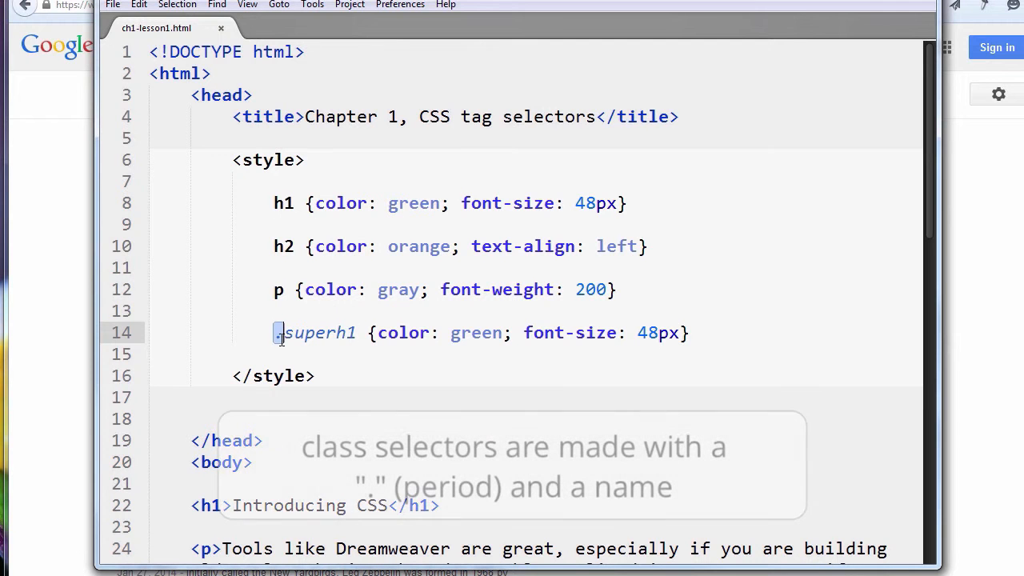
double_click(318, 333)
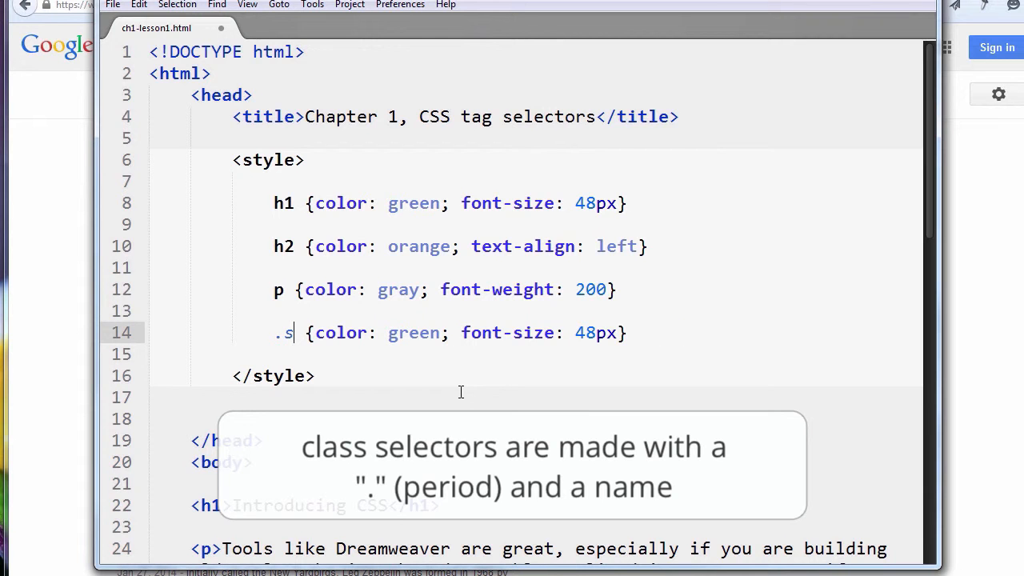
text(uper)
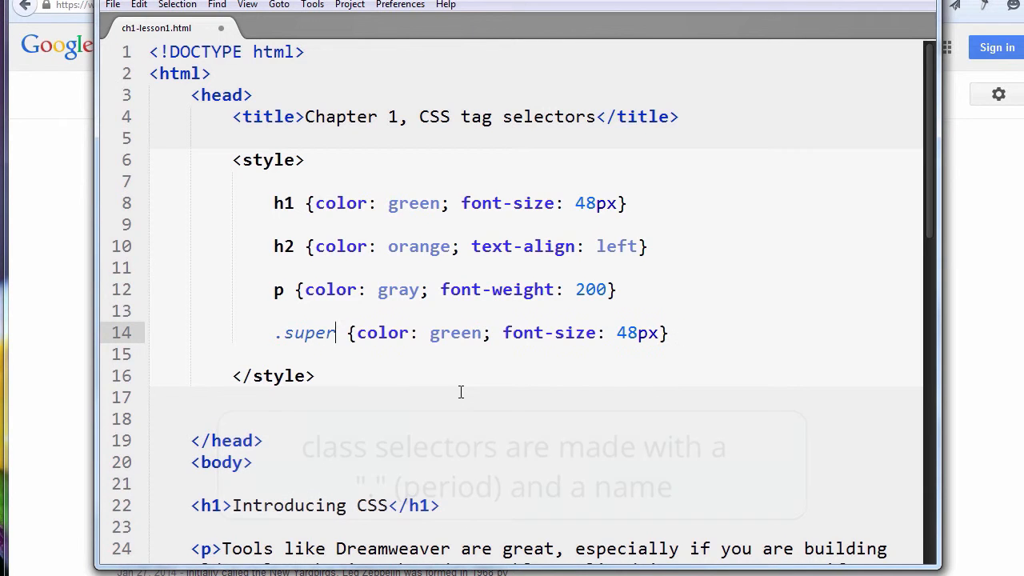
text(h1)
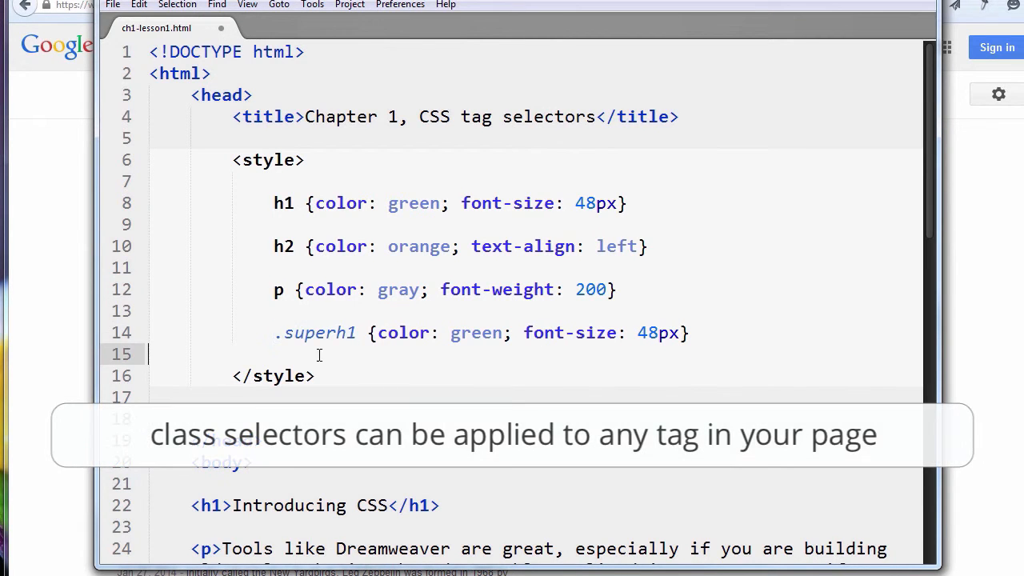
Change the .superh1 rule's font size from 48px to 32px.
double_click(313, 333)
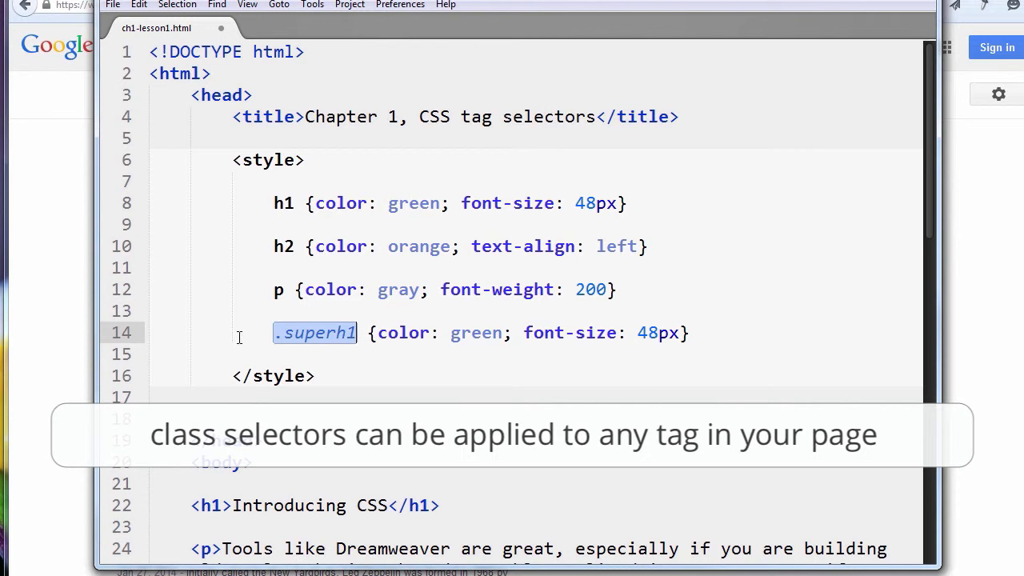
scroll(down, 3)
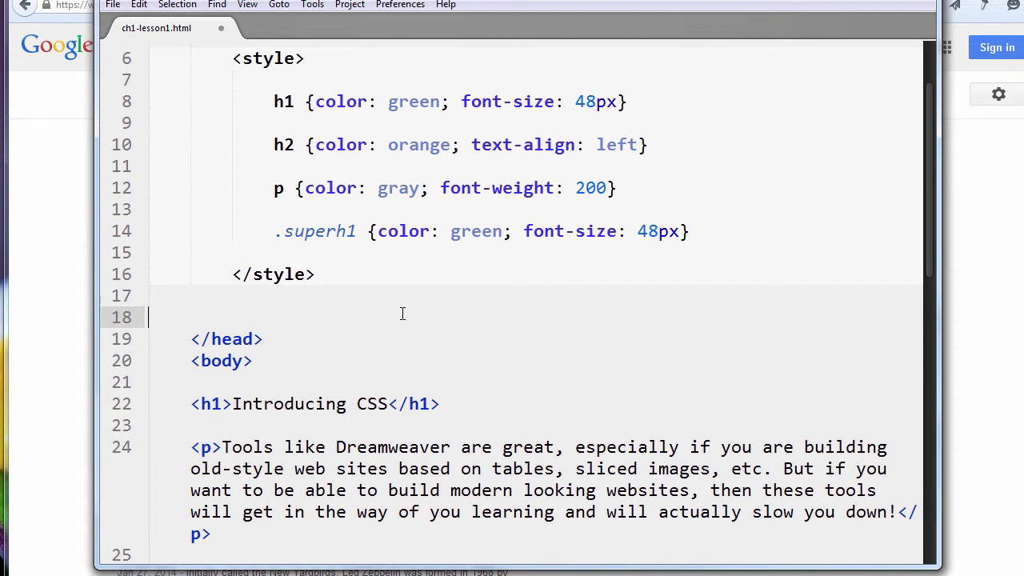
double_click(475, 231)
text(32)
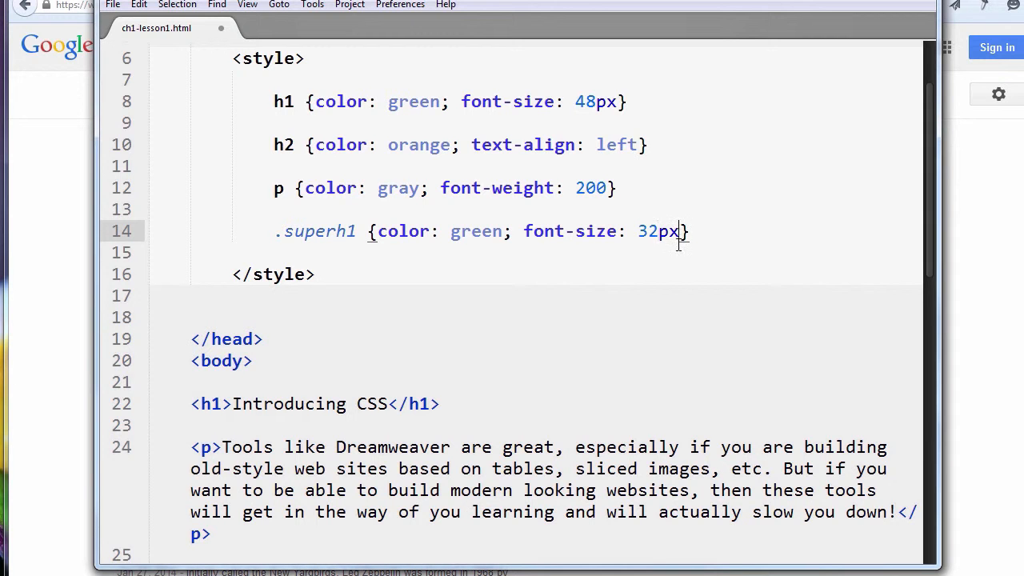
Add 'background-color: orange' to the .superh1 rule after the 32px font size.
text(; background-color:)
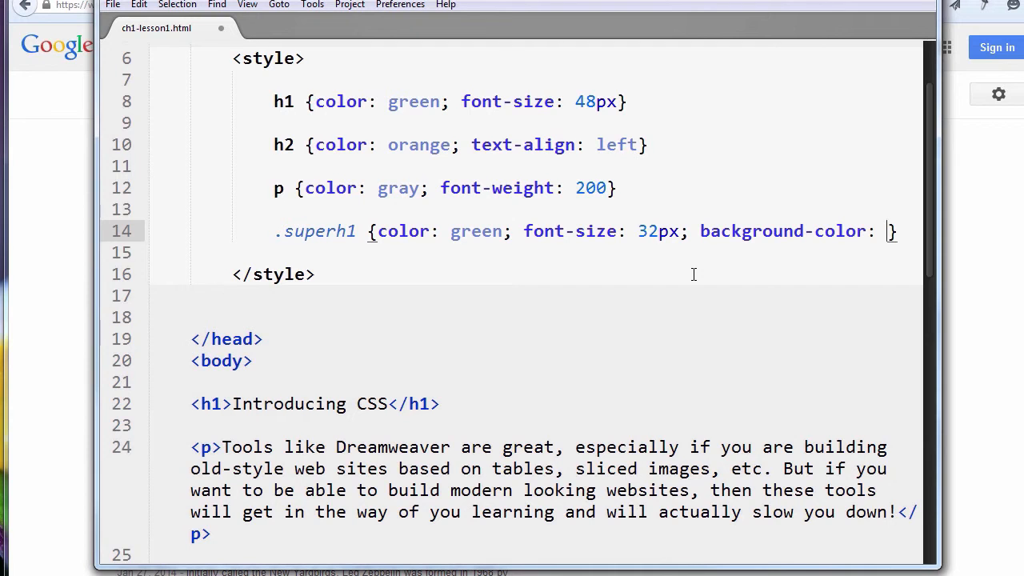
text(ora)
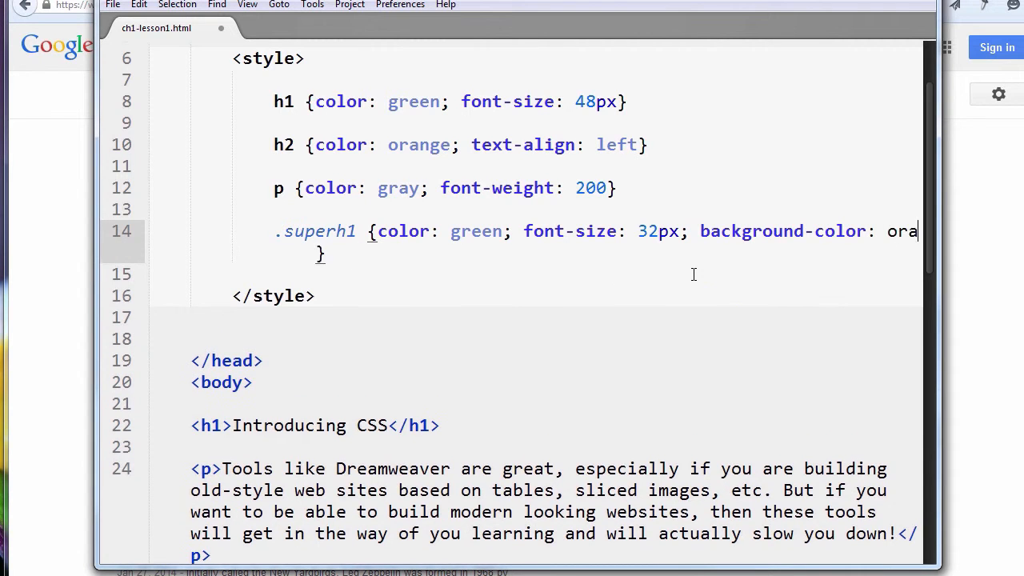
text(nge)
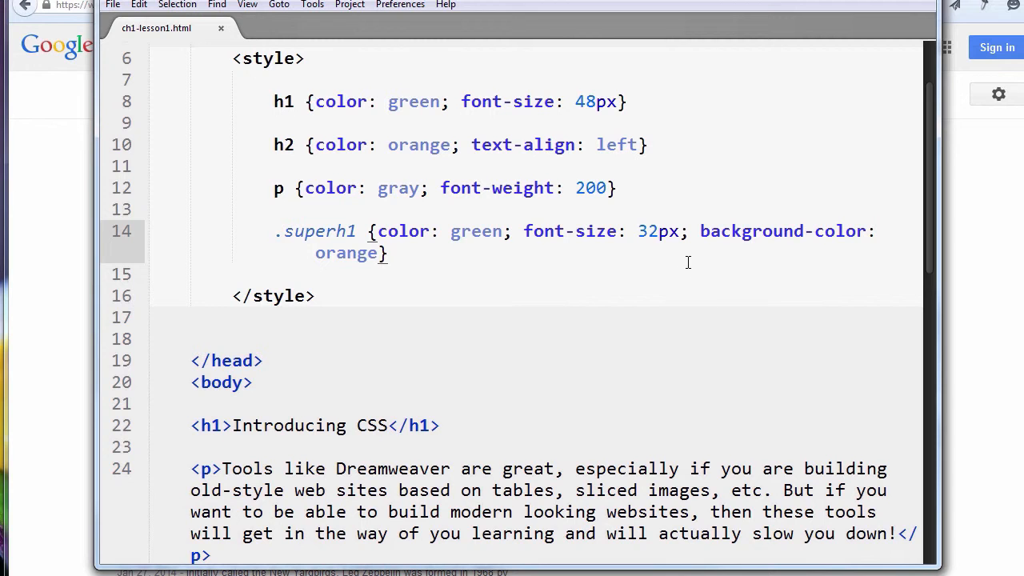
double_click(314, 230)
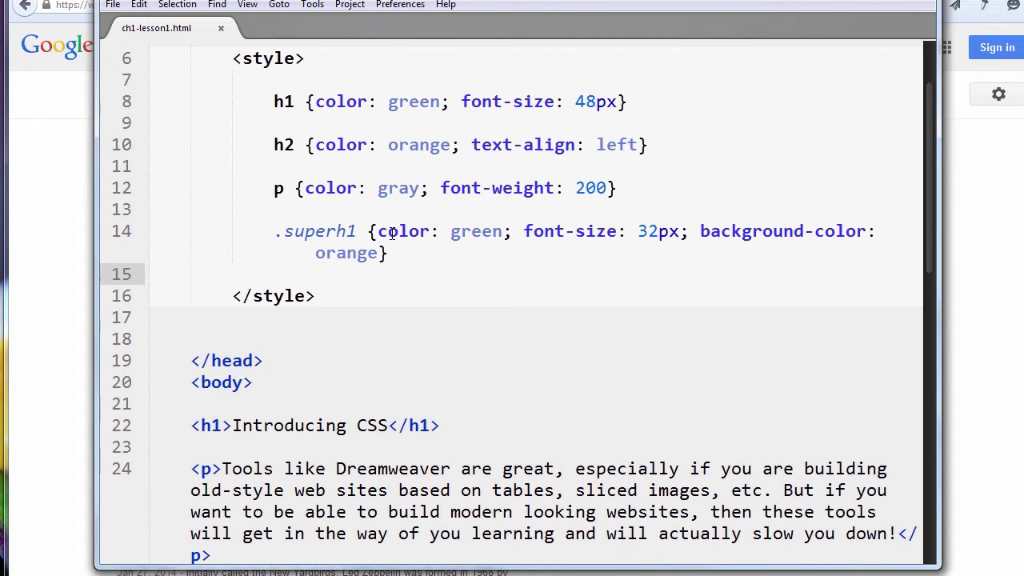
mouse_move(480, 224)
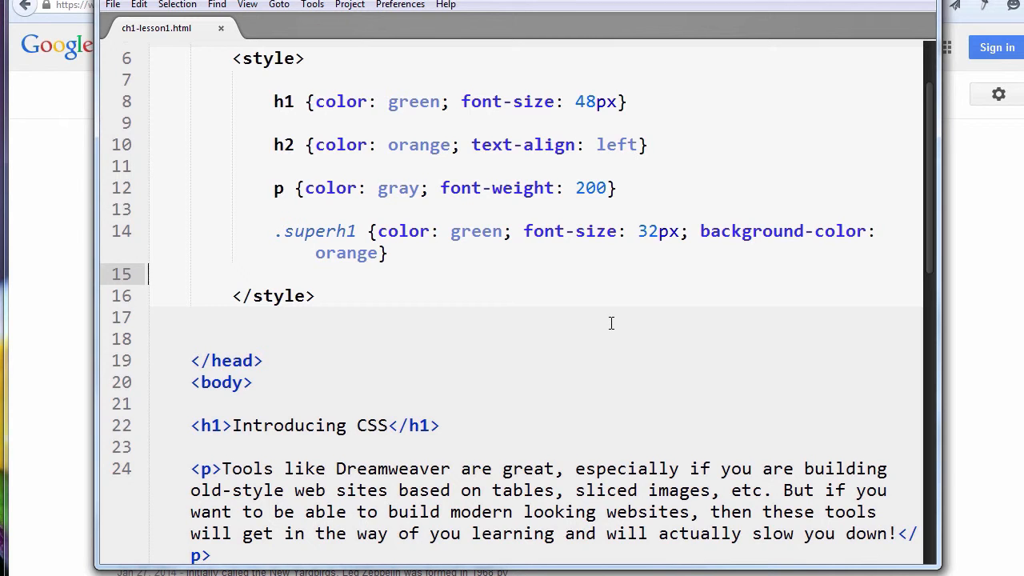
Add class="superh1" to the opening <h1> tag of the Introducing CSS heading.
double_click(314, 231)
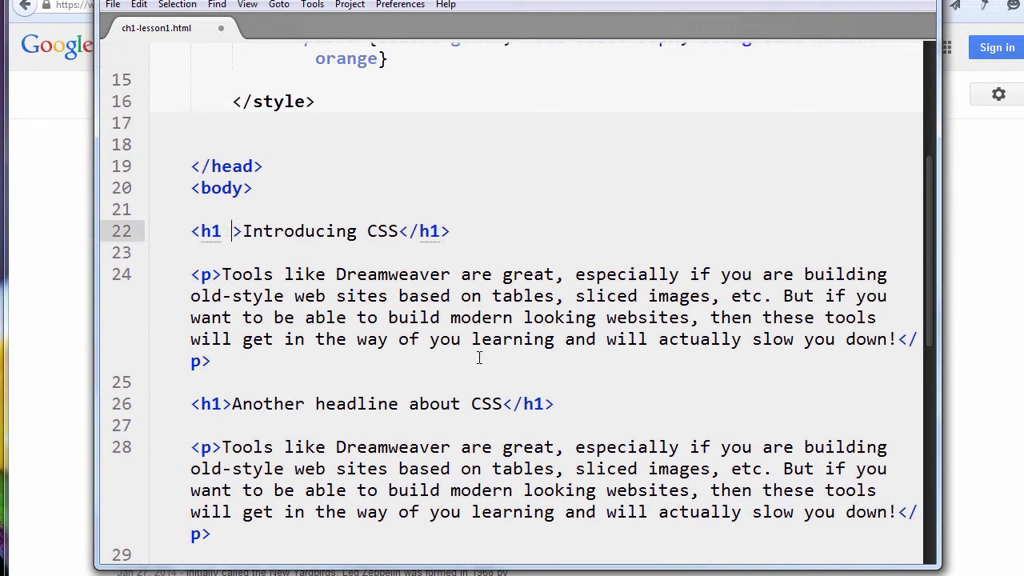
text(clas)
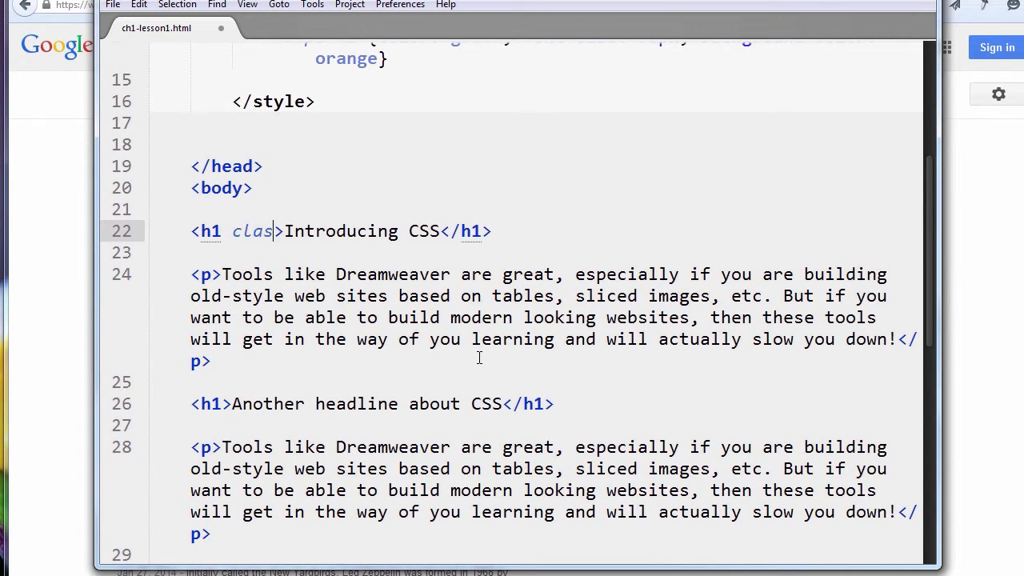
text(s="")
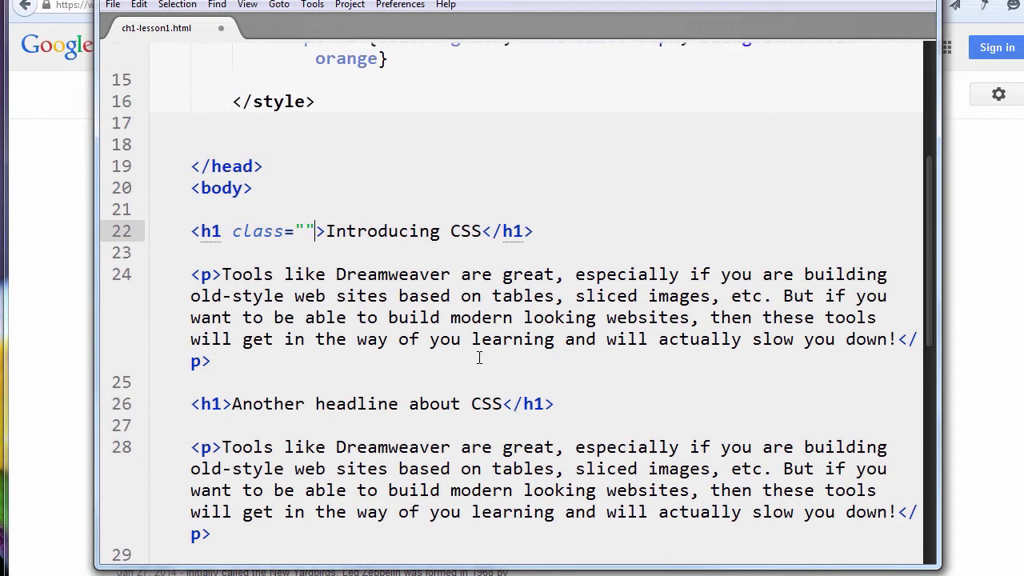
text(superh1)
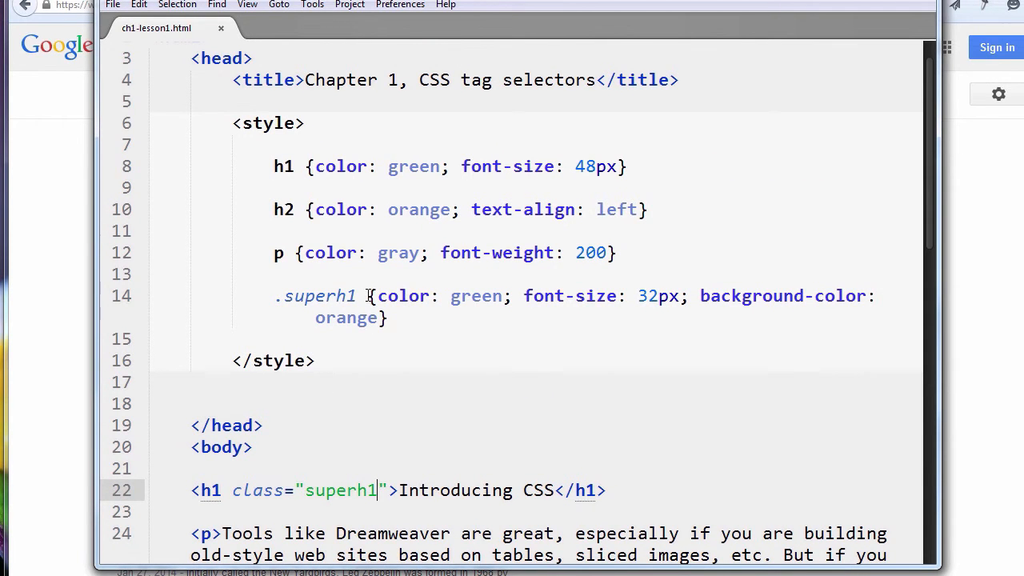
Check the Introducing CSS heading line and bring up the editor's context menu.
drag(368, 295, 387, 317)
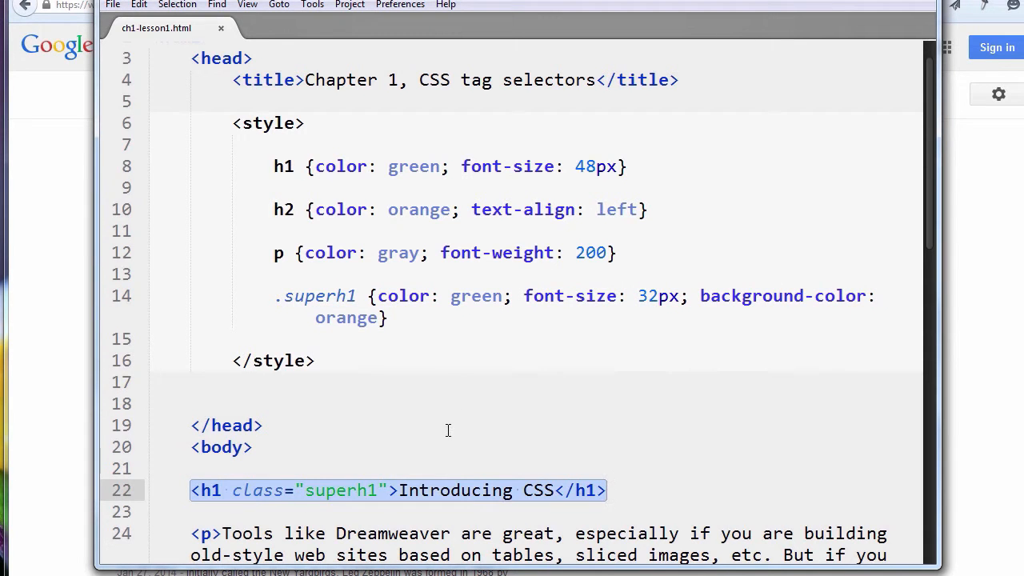
click(263, 425)
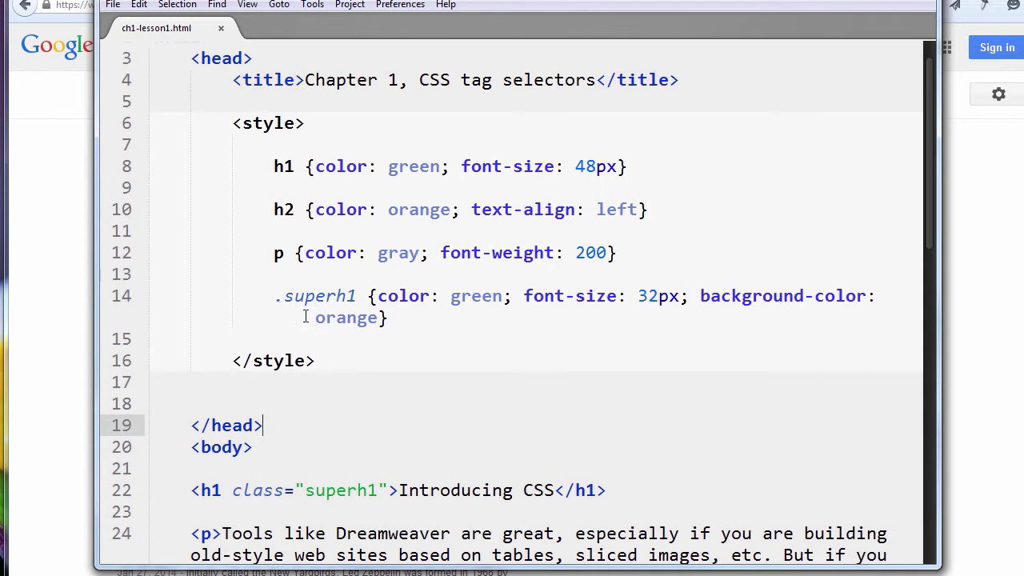
double_click(256, 489)
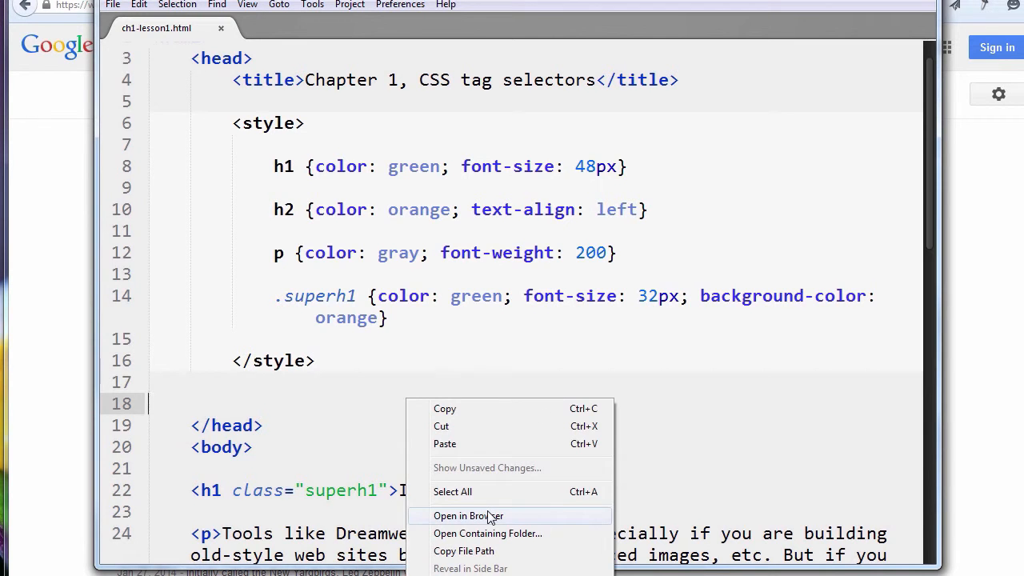
Preview the page in Chrome, then reload it after the paragraph gets class="superh1".
click(467, 515)
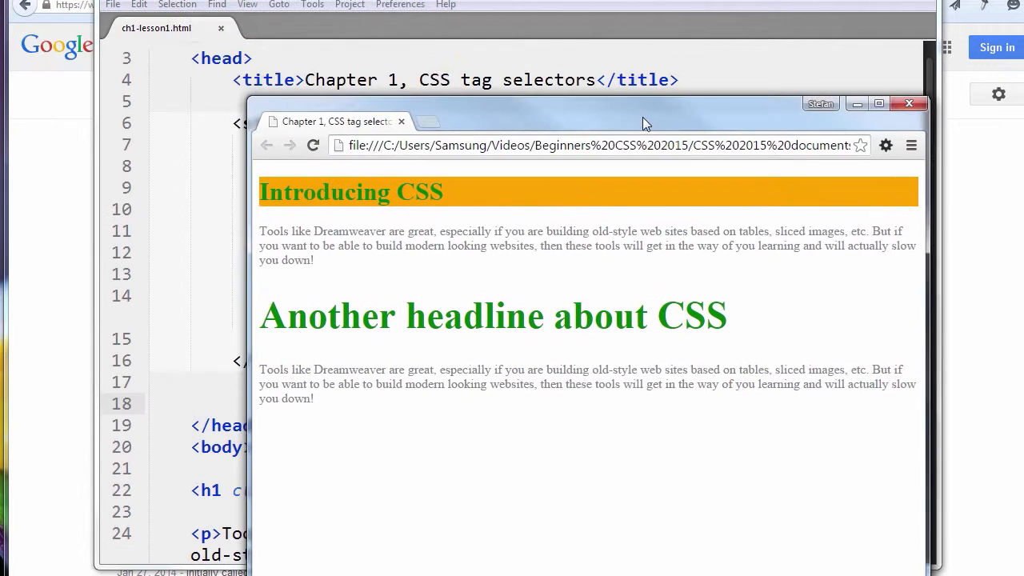
drag(647, 123, 518, 98)
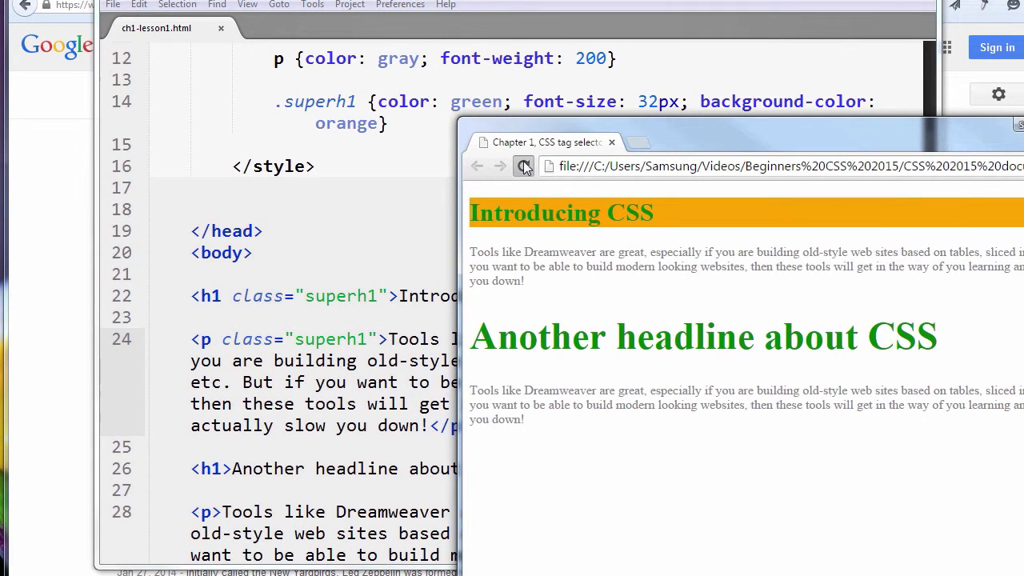
click(523, 165)
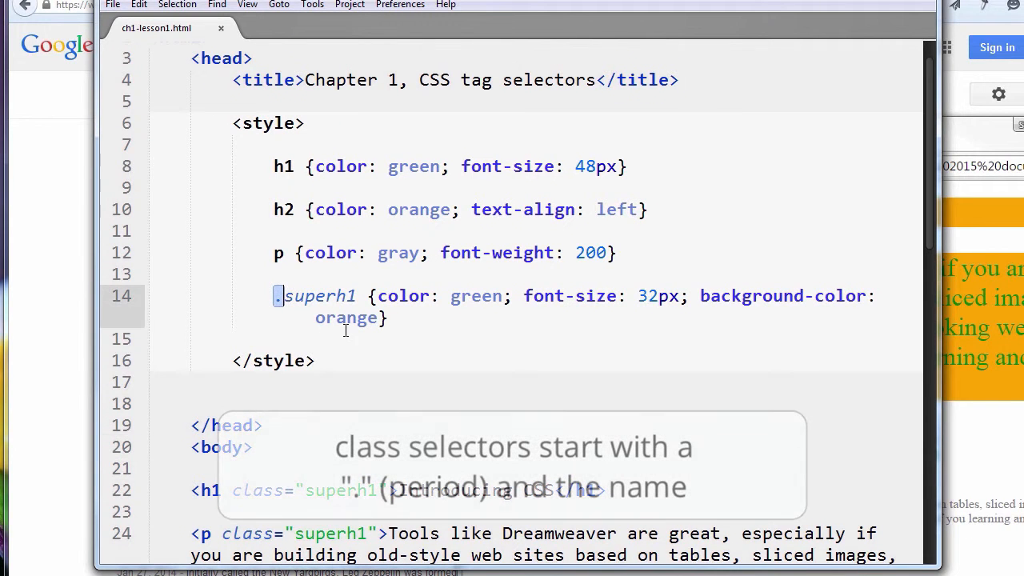
double_click(318, 294)
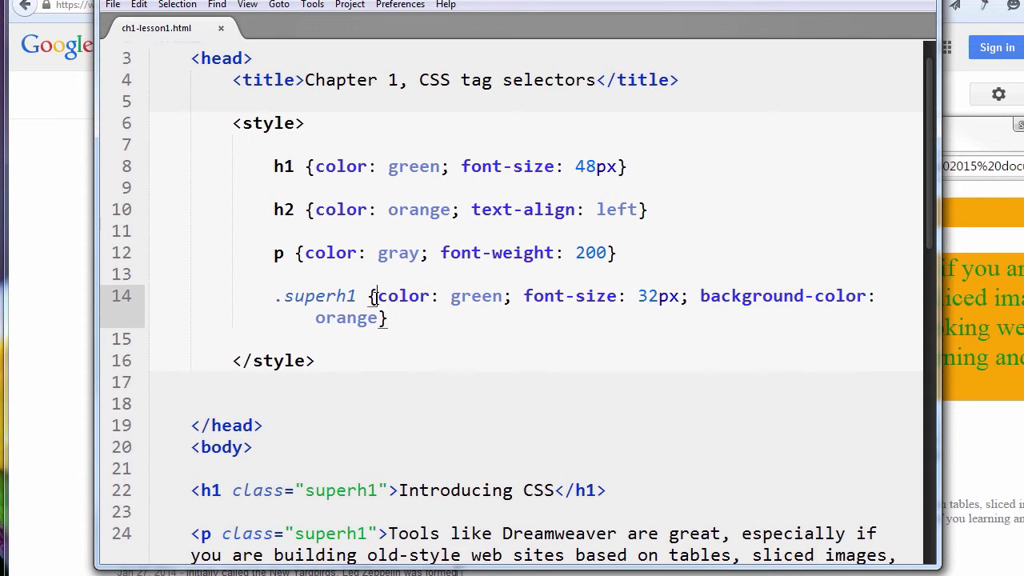
double_click(475, 295)
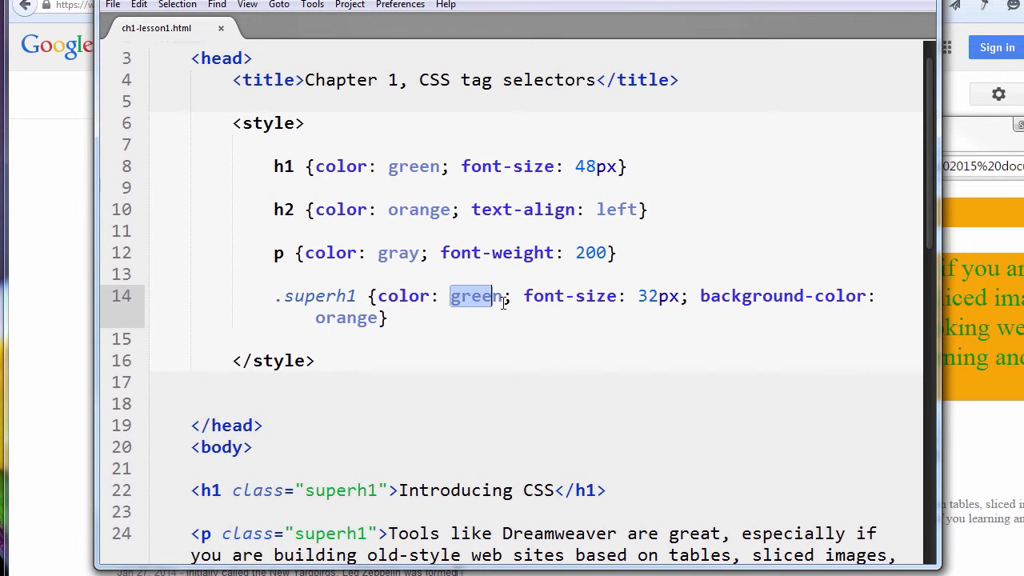
click(515, 317)
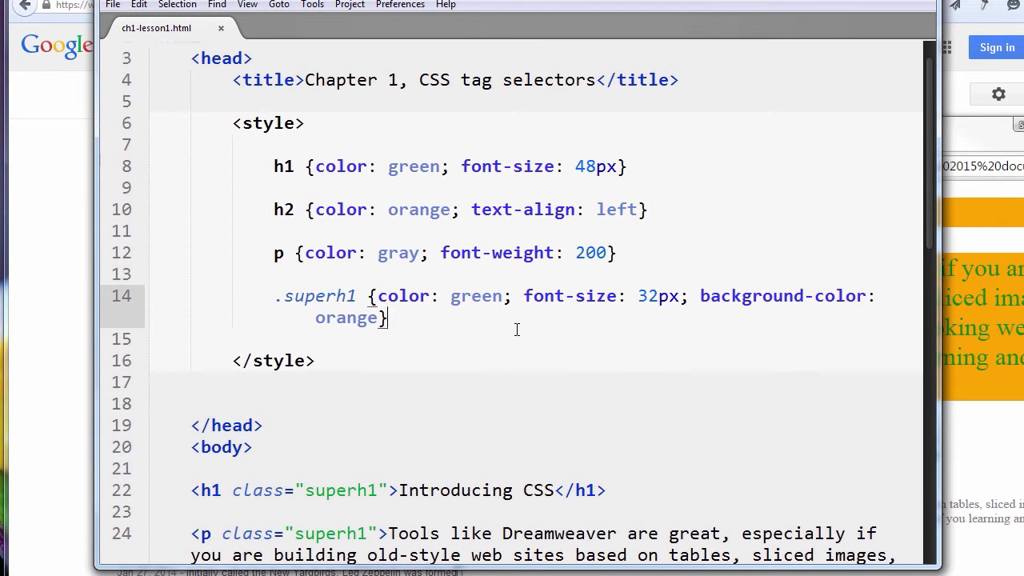
scroll(down, 3)
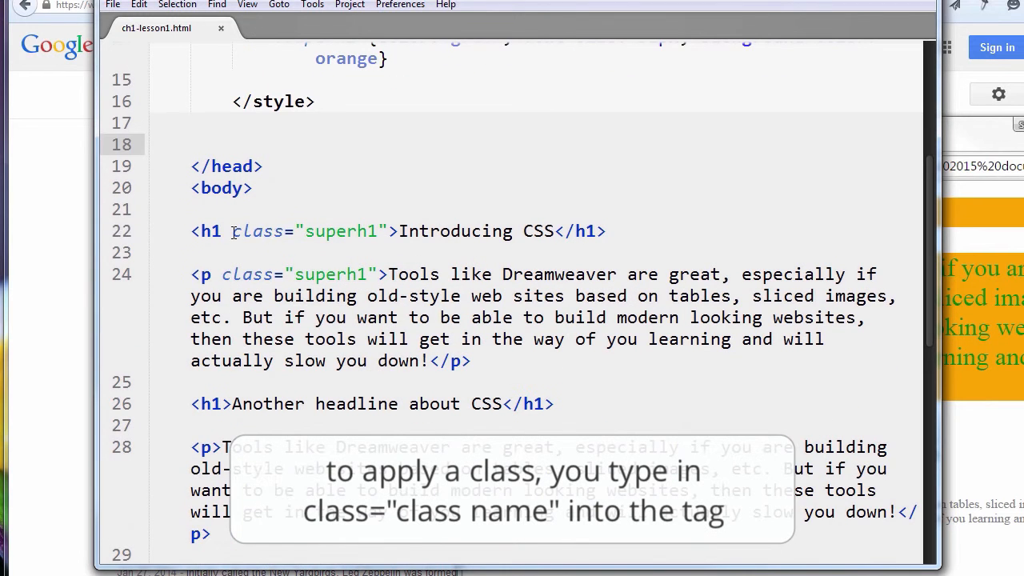
double_click(307, 231)
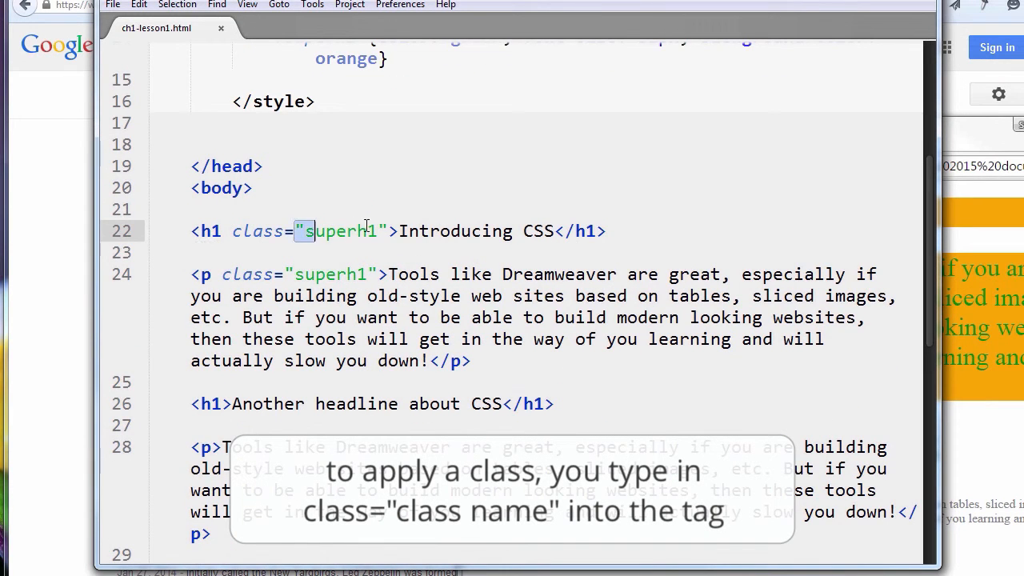